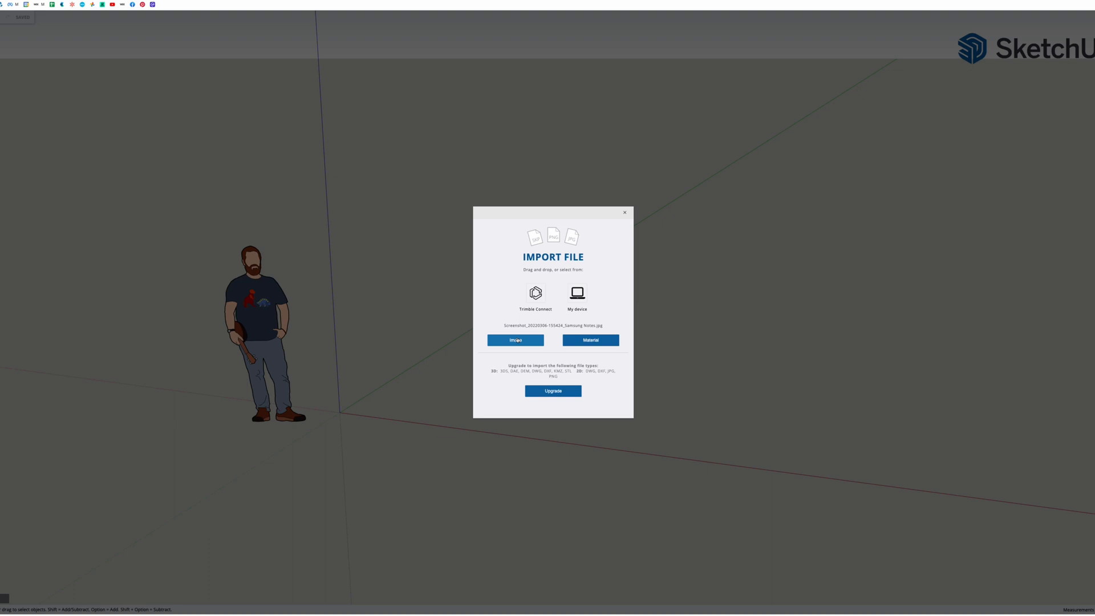
- Import the chosen garden plan screenshot and place it flat in the model
click(515, 339)
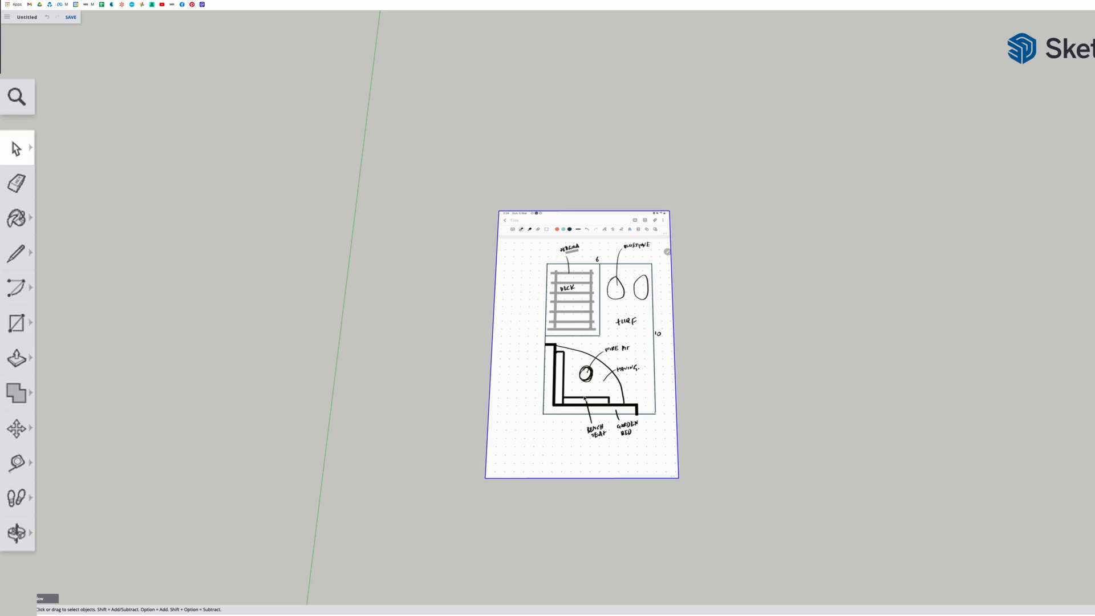
- Measure the 1571 mm reference edge with the Tape Measure and enter a true length of 600
click(16, 462)
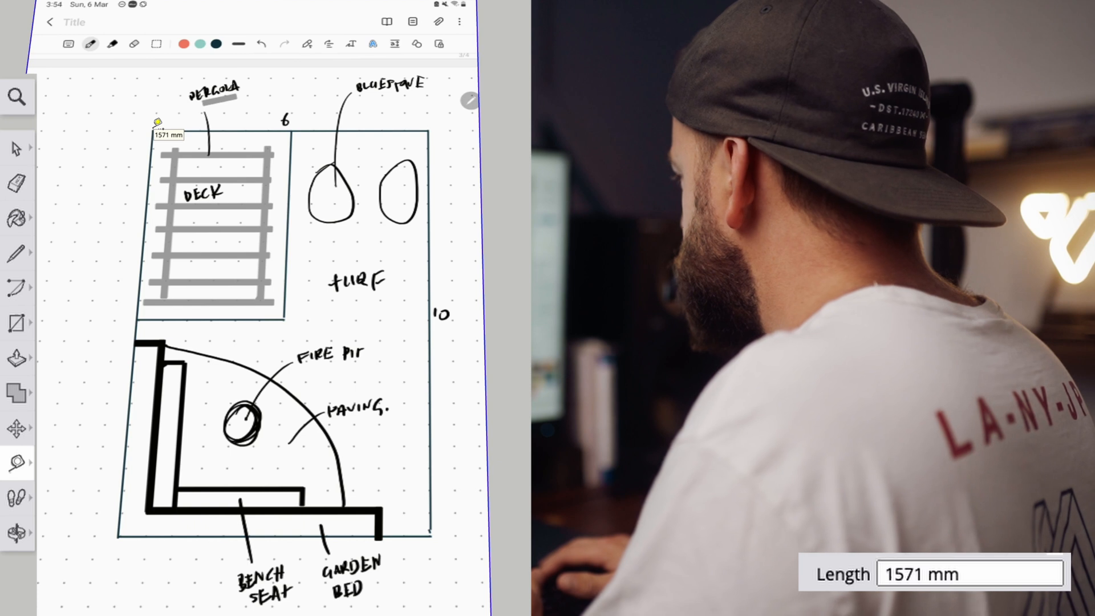
text(600)
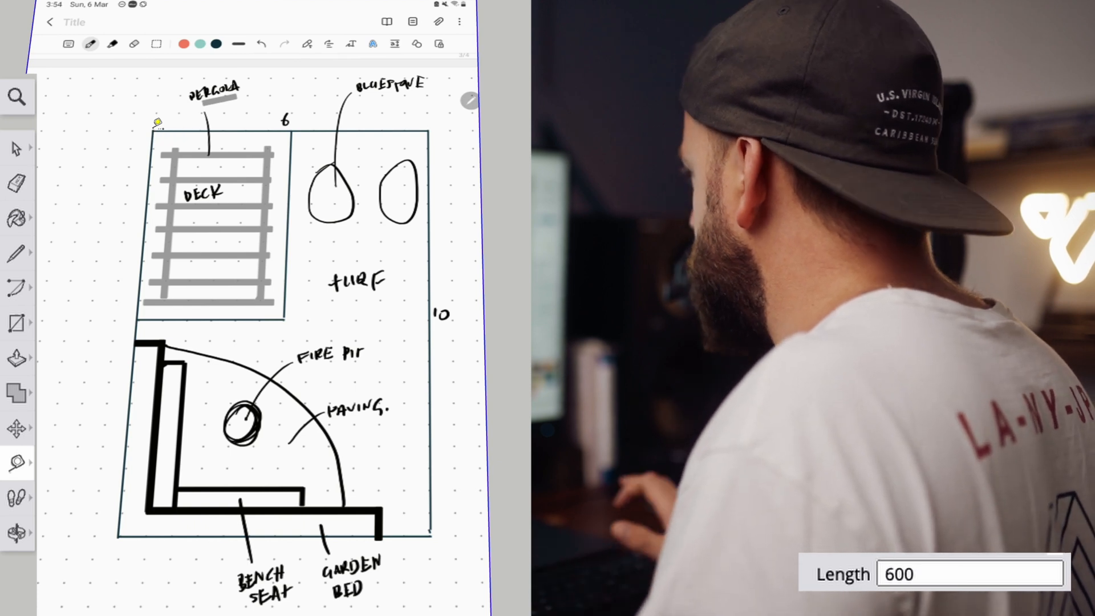